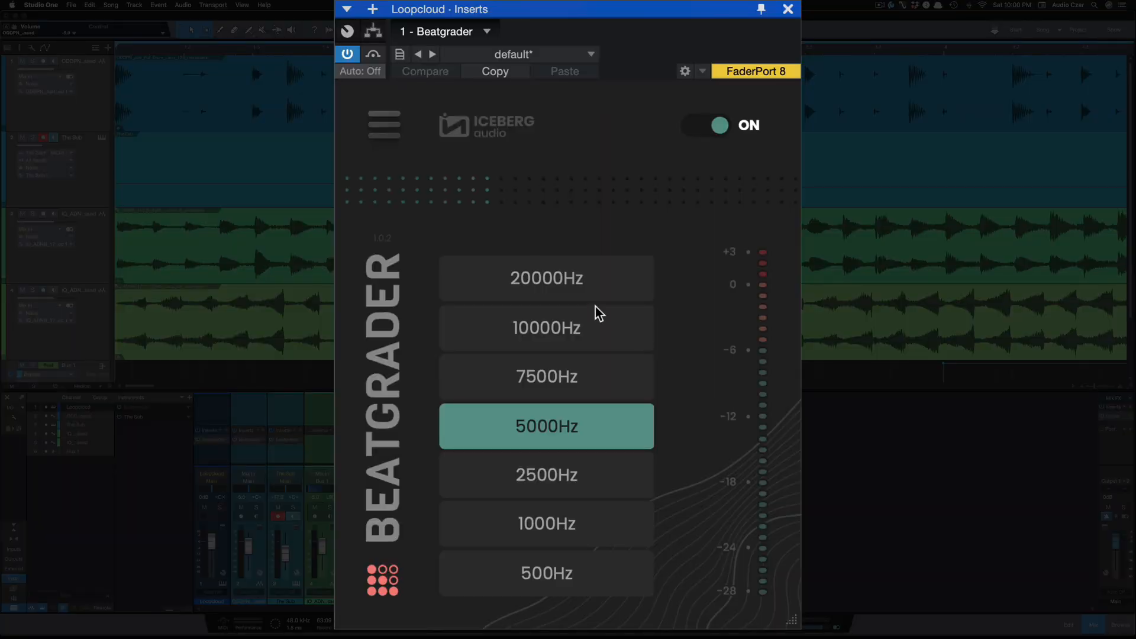
mouse_move(547, 390)
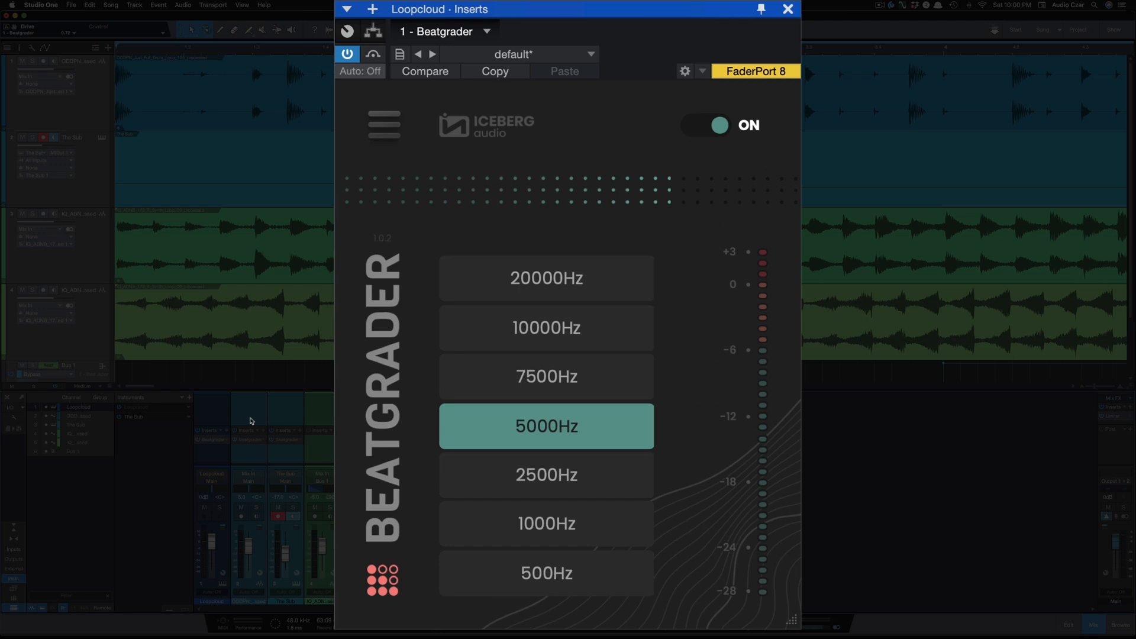
Audition the drum loop Beatgrader band down through 7500, 5000, 1000 and 500Hz.
left_click(546, 328)
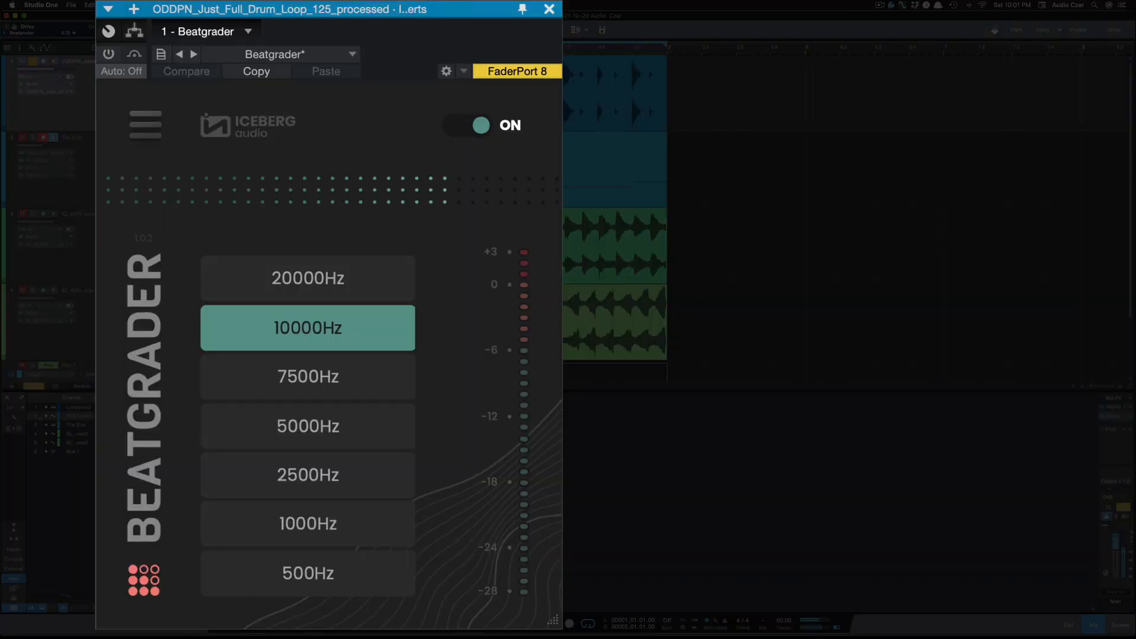
left_click(109, 53)
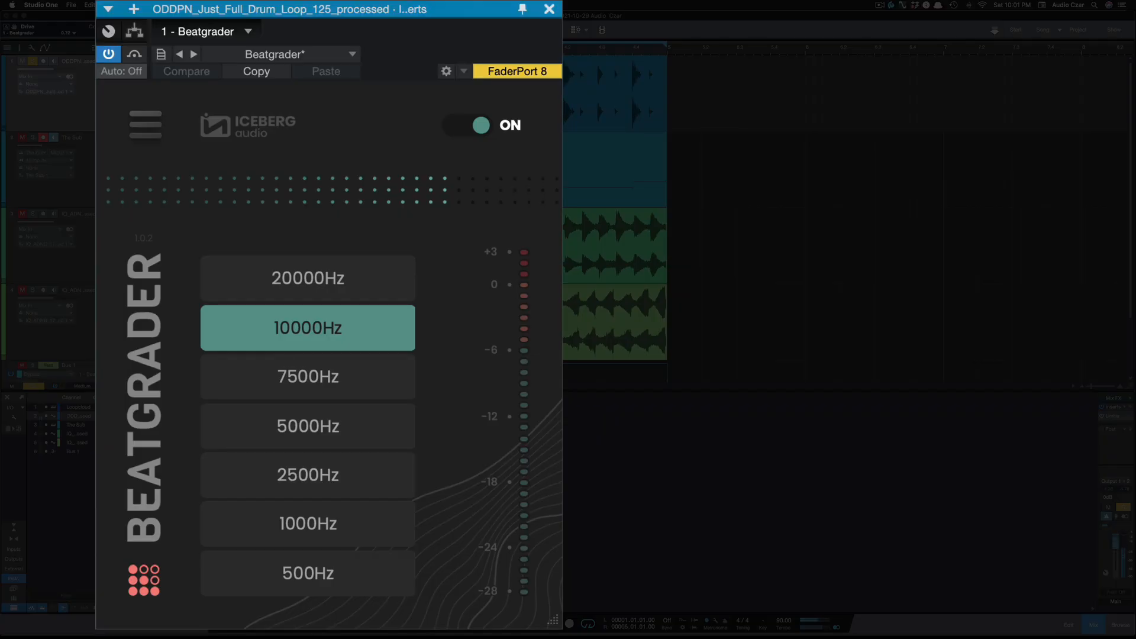
left_click(308, 376)
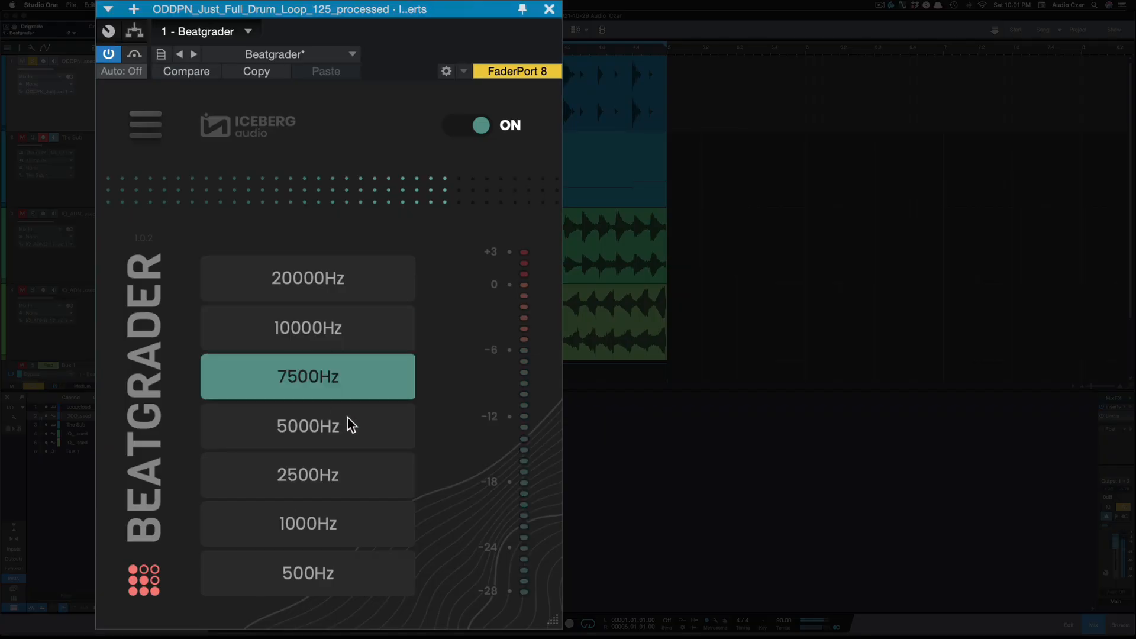
left_click(307, 426)
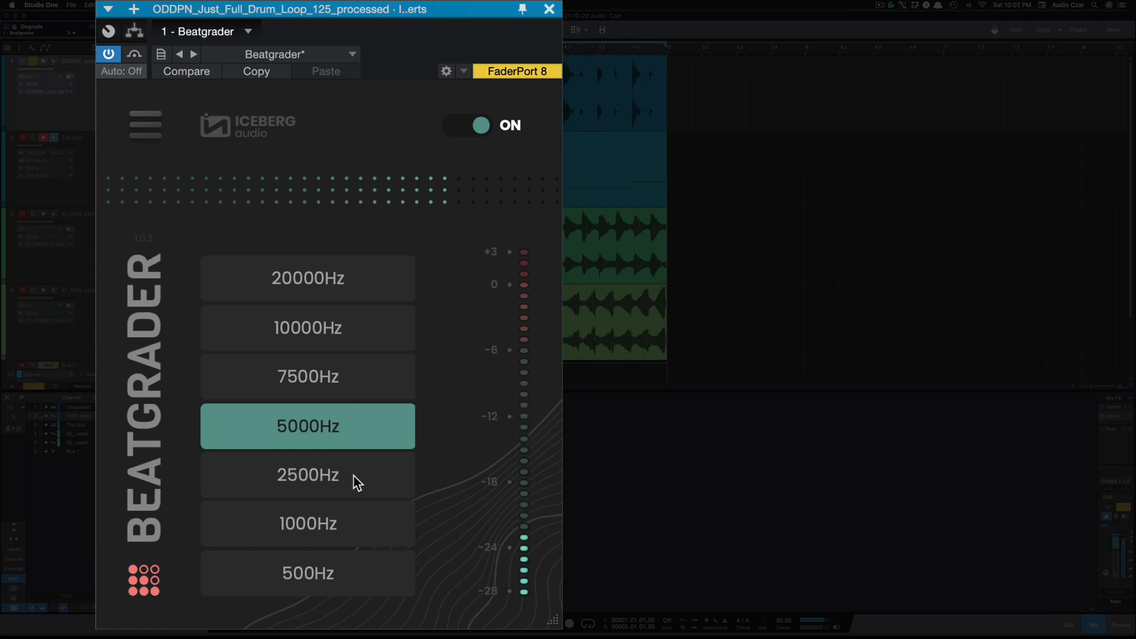
left_click(306, 523)
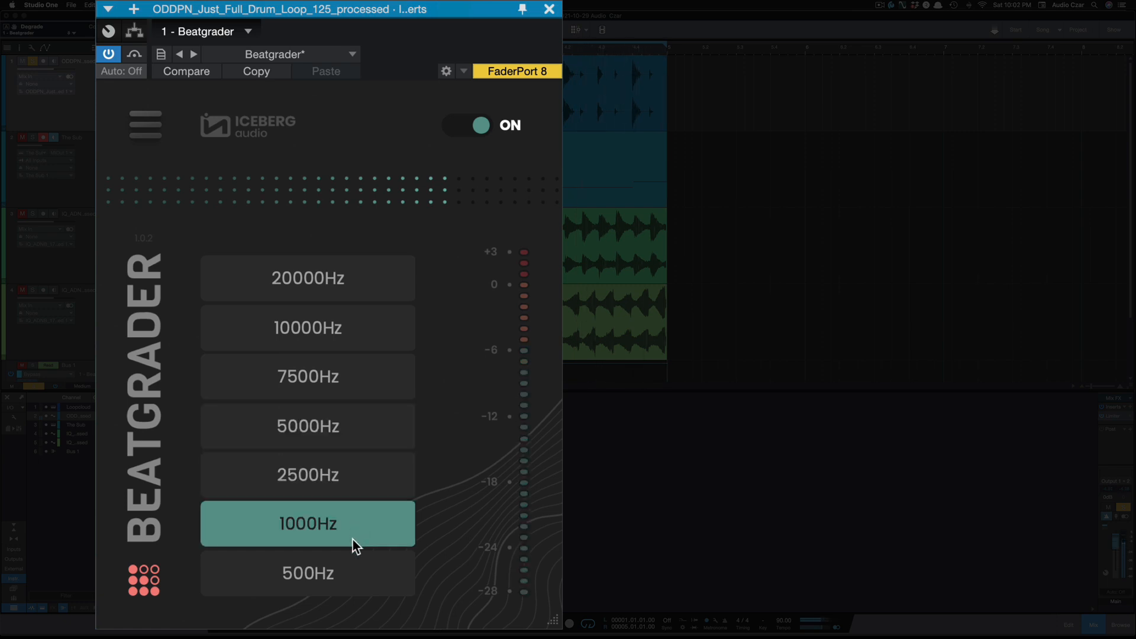
left_click(307, 573)
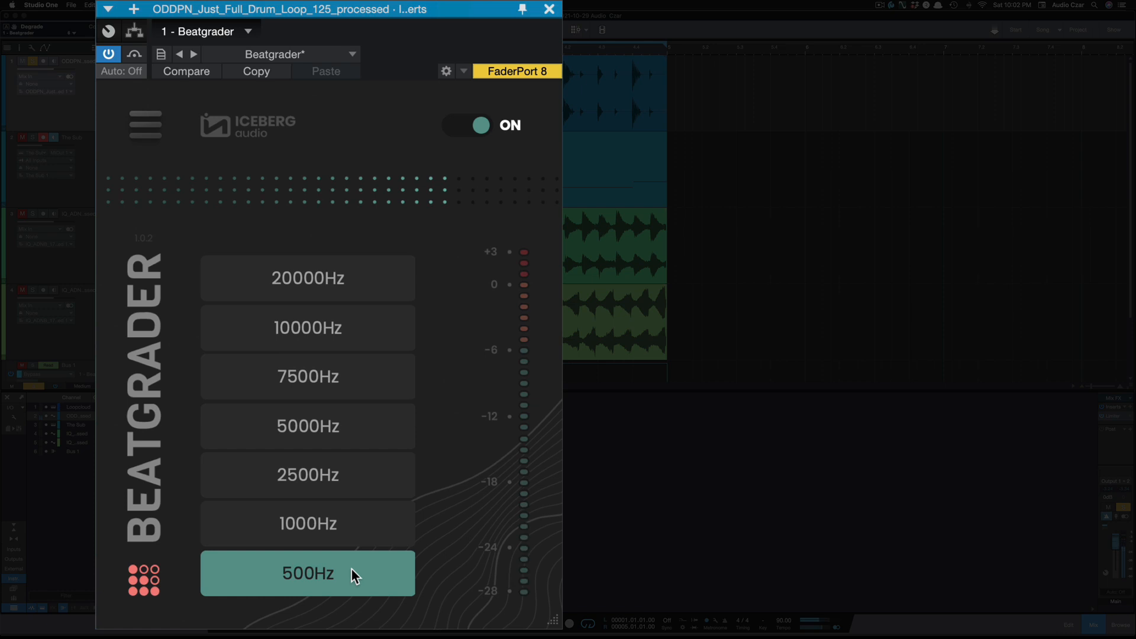
Compare 7500Hz against 500Hz and 2500Hz, leaving the drum Beatgrader at 7500Hz.
left_click(308, 376)
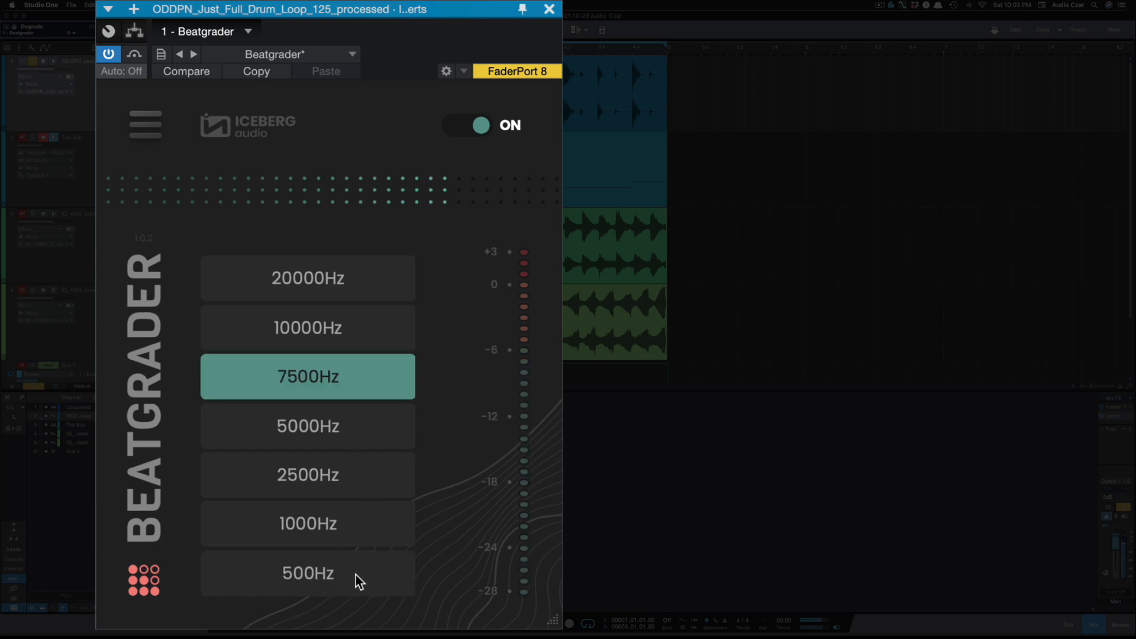
left_click(307, 573)
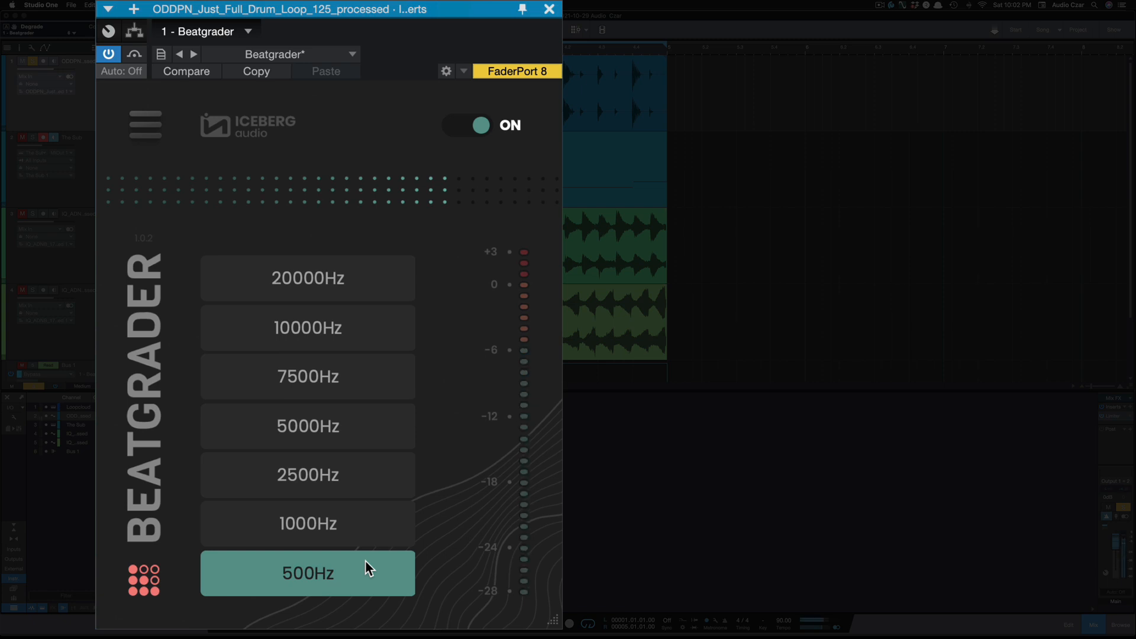
mouse_move(356, 535)
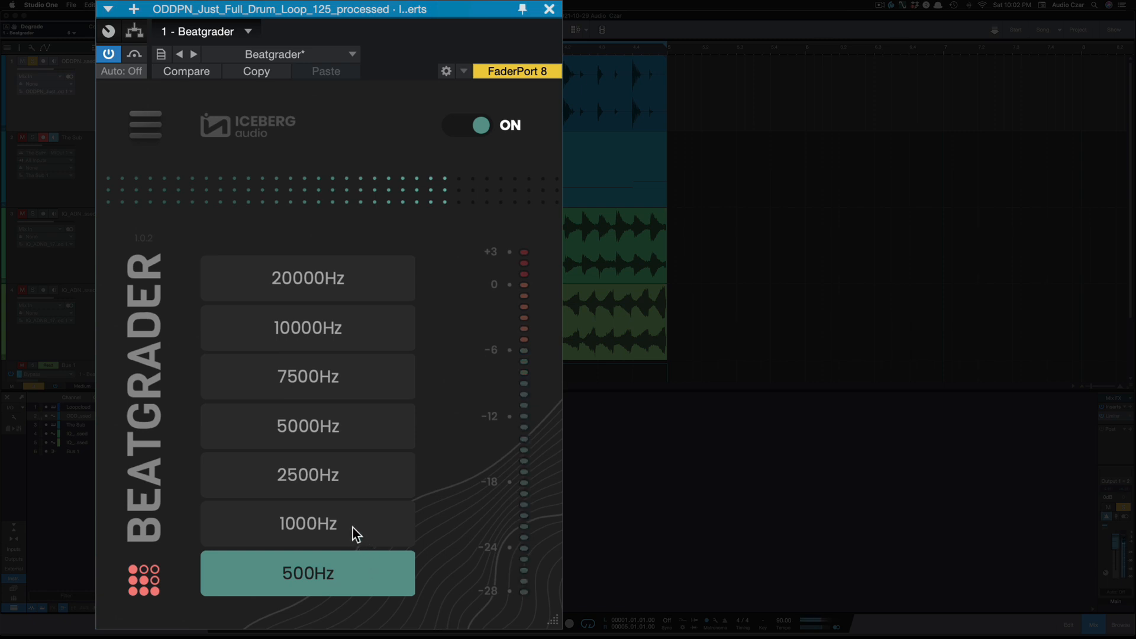
left_click(308, 475)
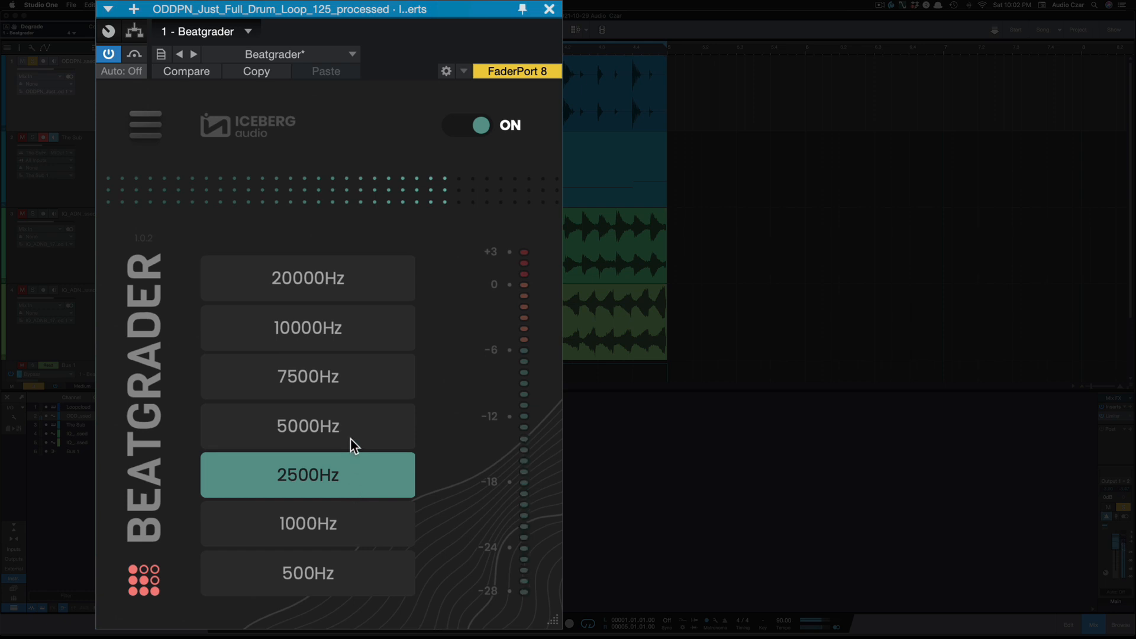
left_click(307, 376)
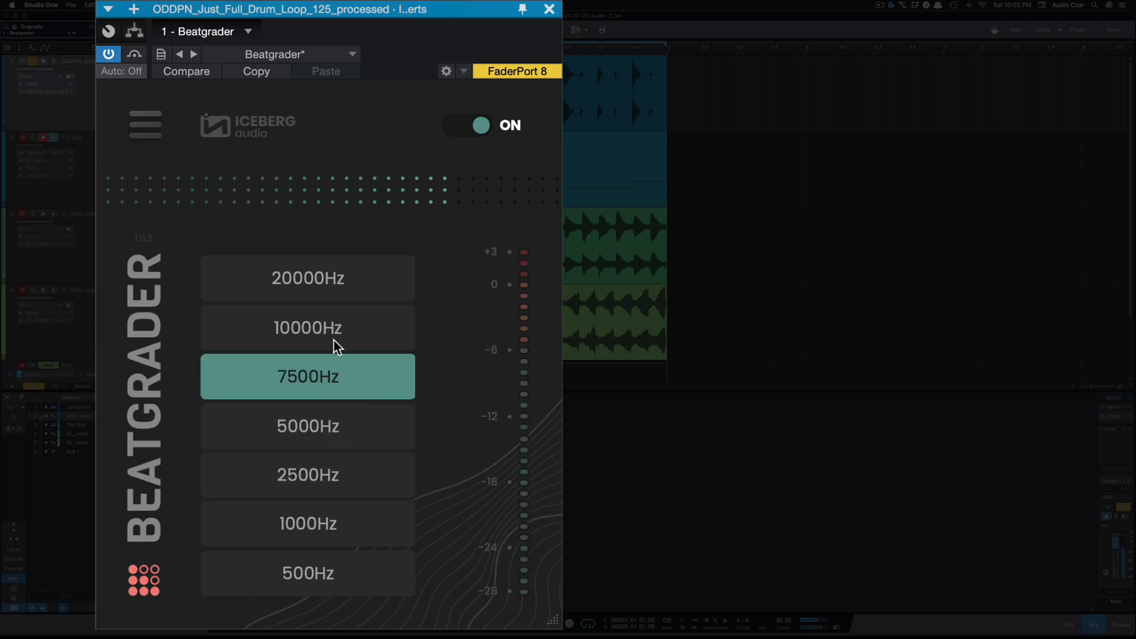
mouse_move(457, 224)
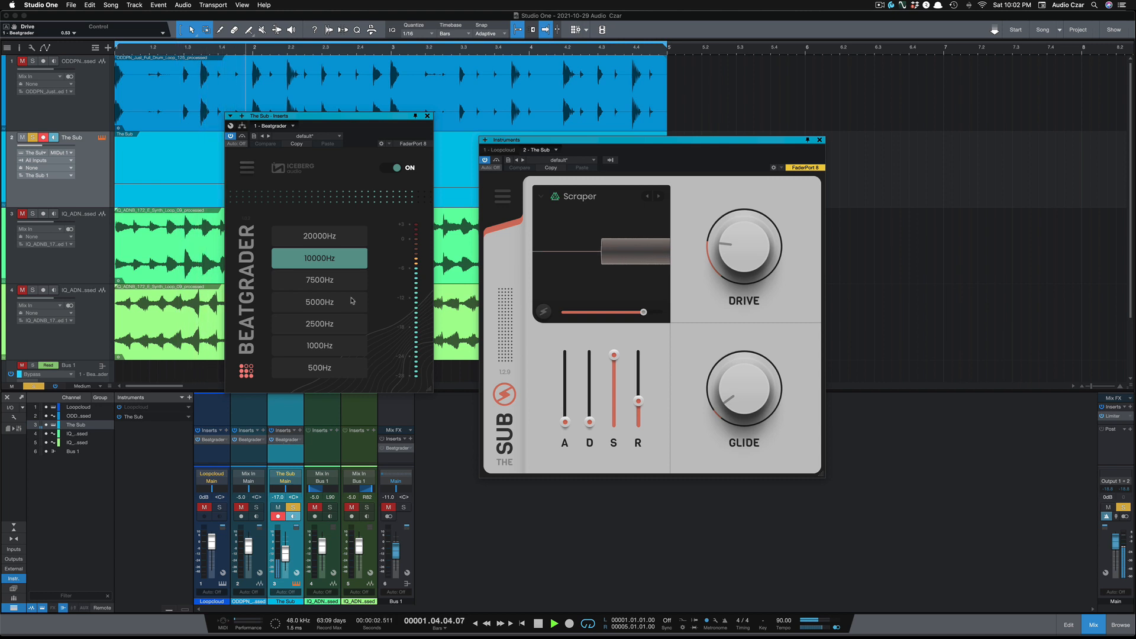
Step the bass Beatgrader through 7500, 5000, 1000 and 500Hz, settle on 7500Hz, then move to the Bus 1 instance.
left_click(318, 281)
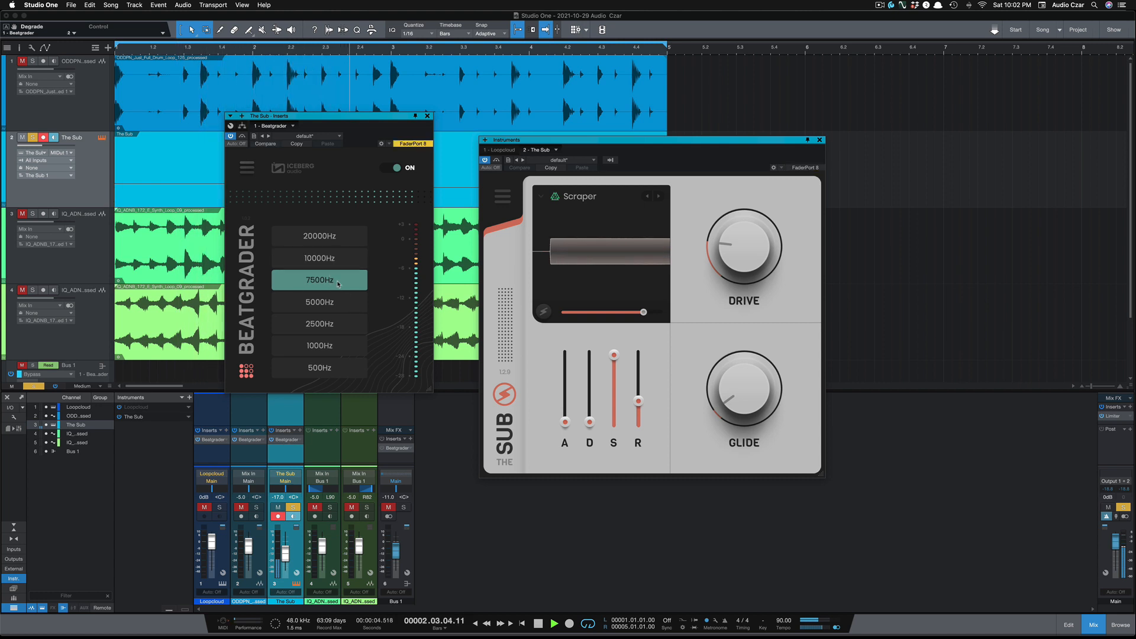
left_click(319, 302)
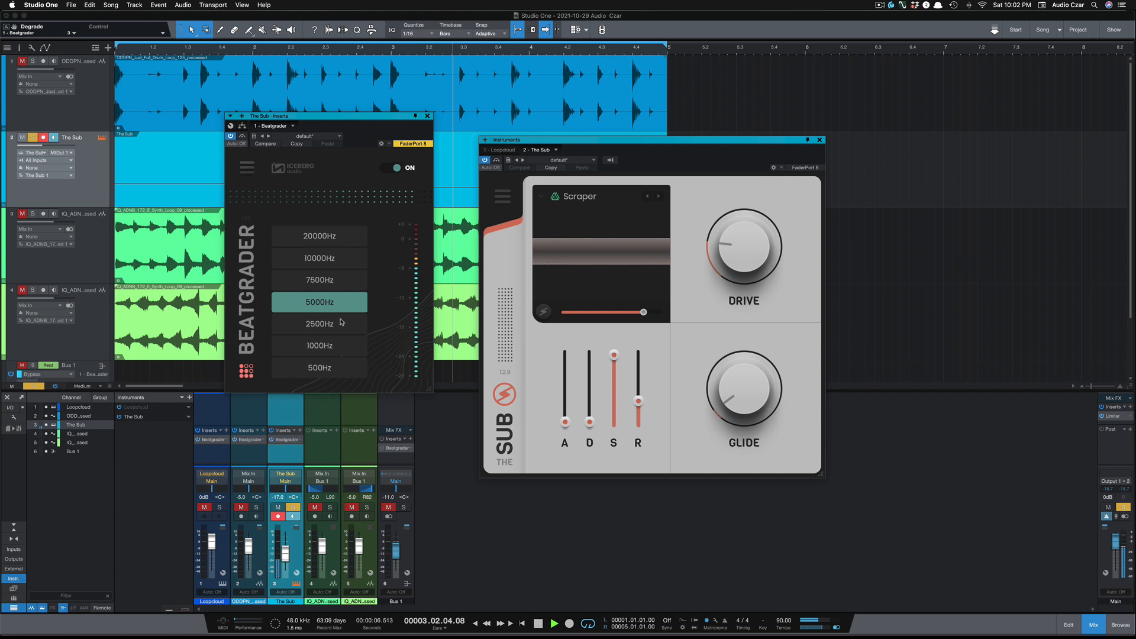
left_click(318, 346)
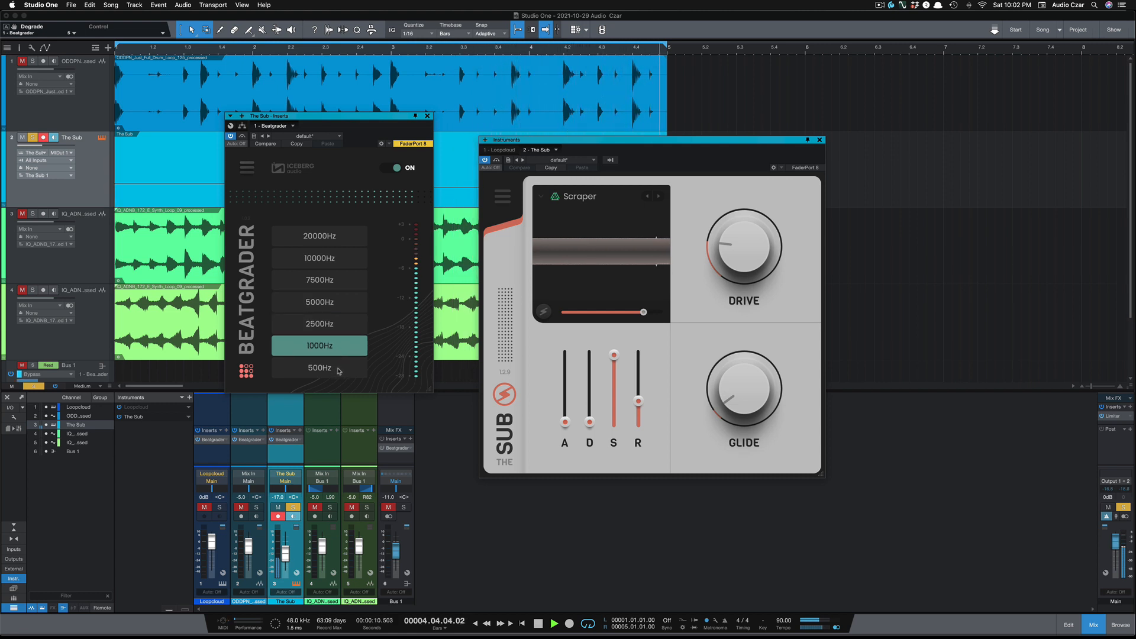
left_click(318, 367)
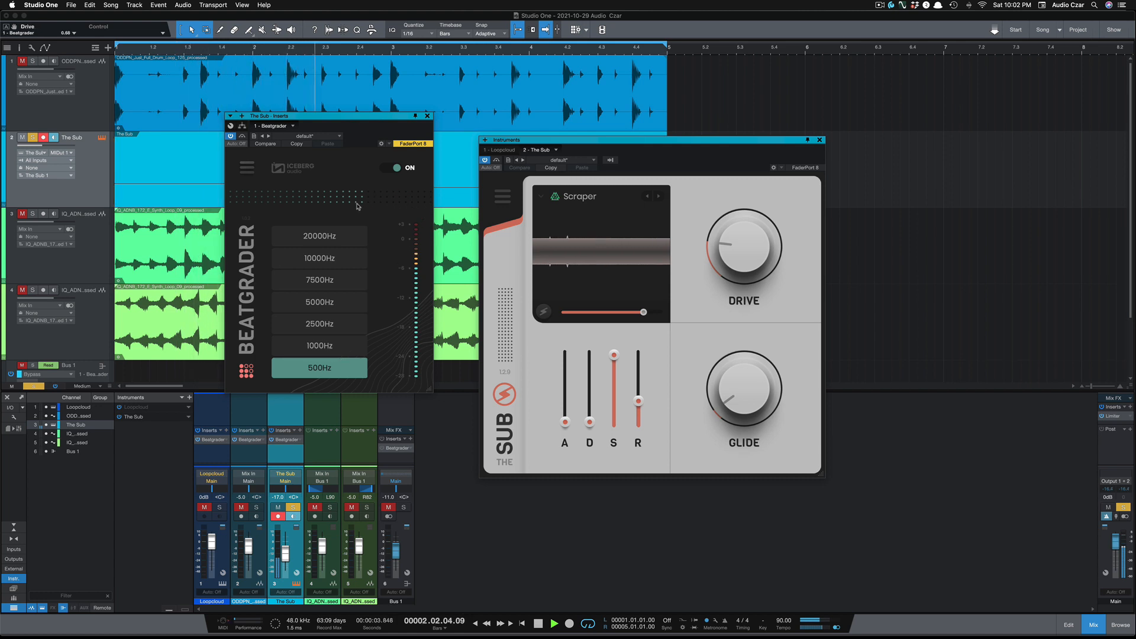
left_click(319, 280)
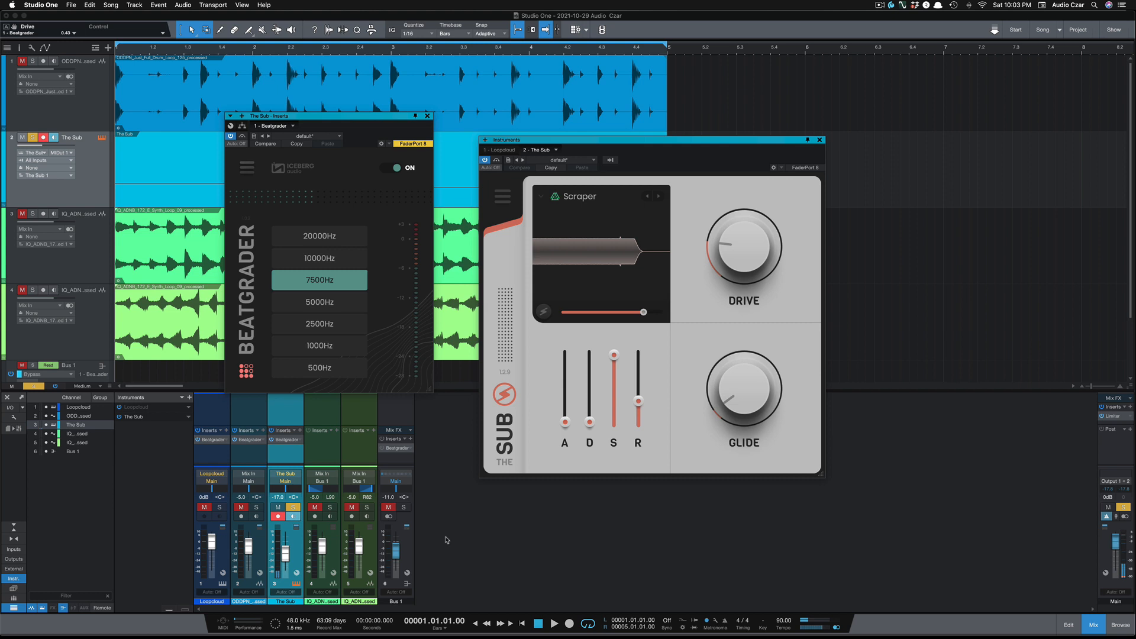
left_click(319, 323)
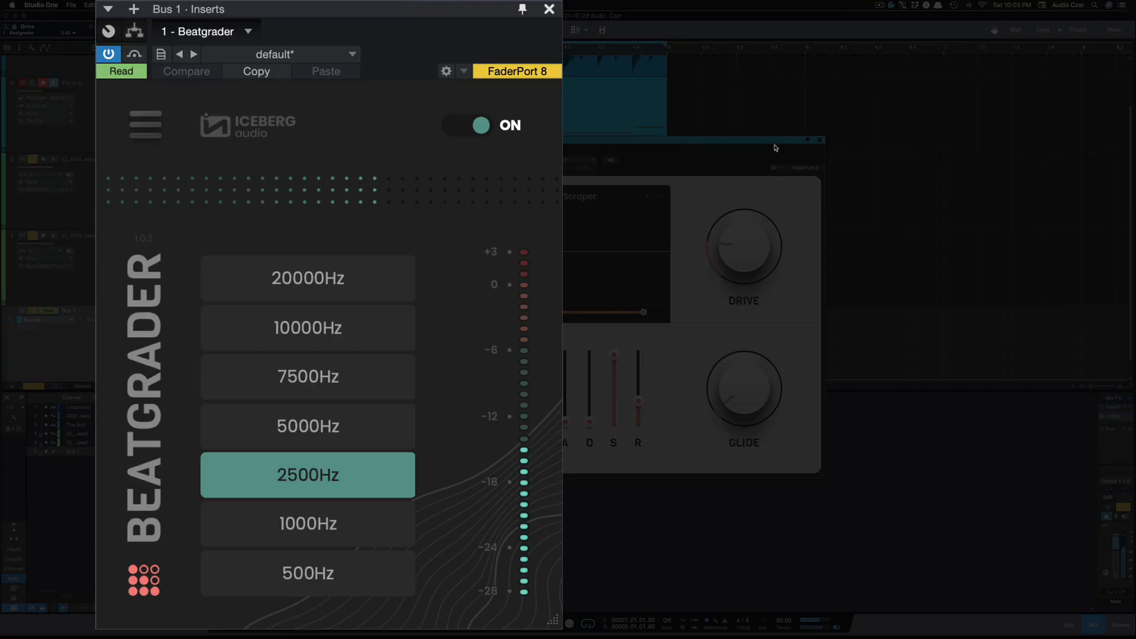
Audition the Bus 1 Beatgrader at 5000, 10000, 2500, 500, 2500 and 5000Hz, leaving it at 7500Hz.
left_click(308, 426)
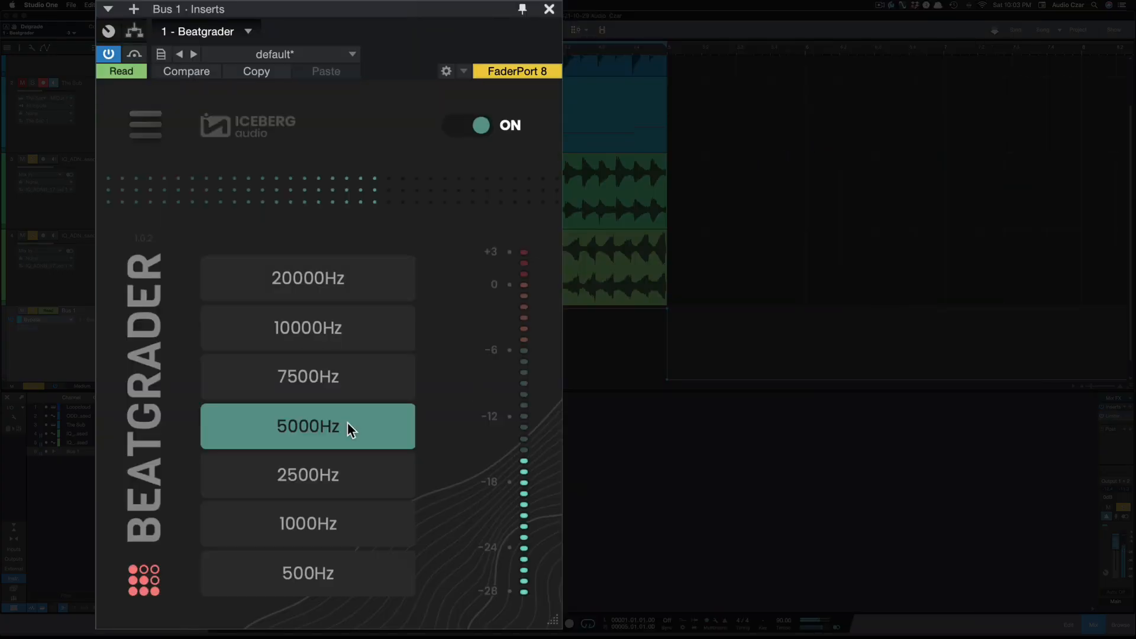
left_click(308, 328)
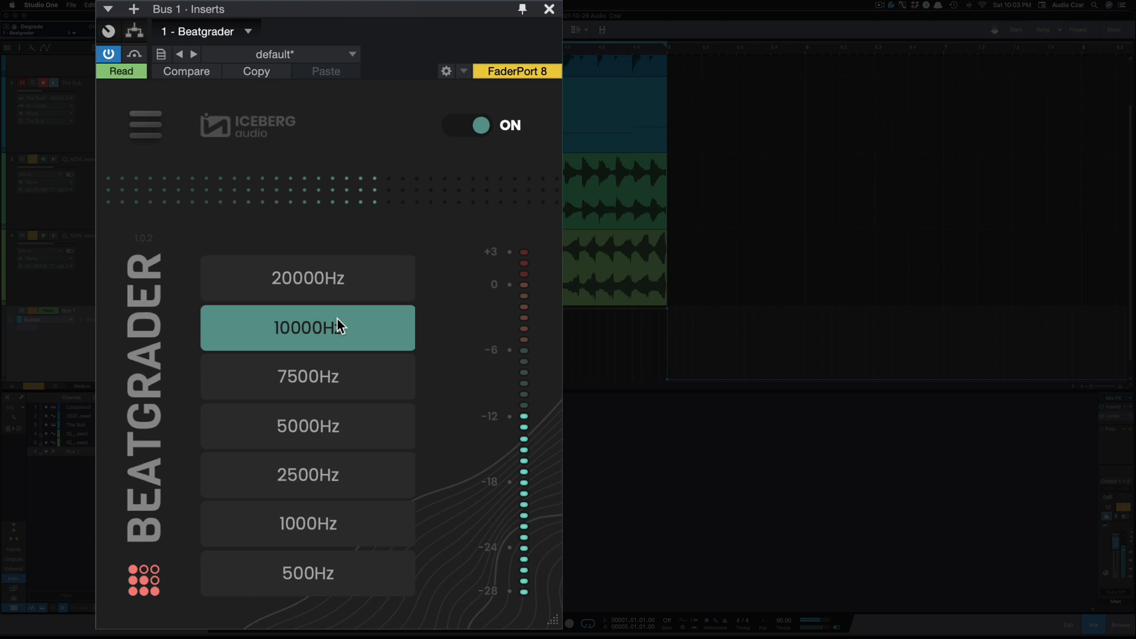
left_click(308, 475)
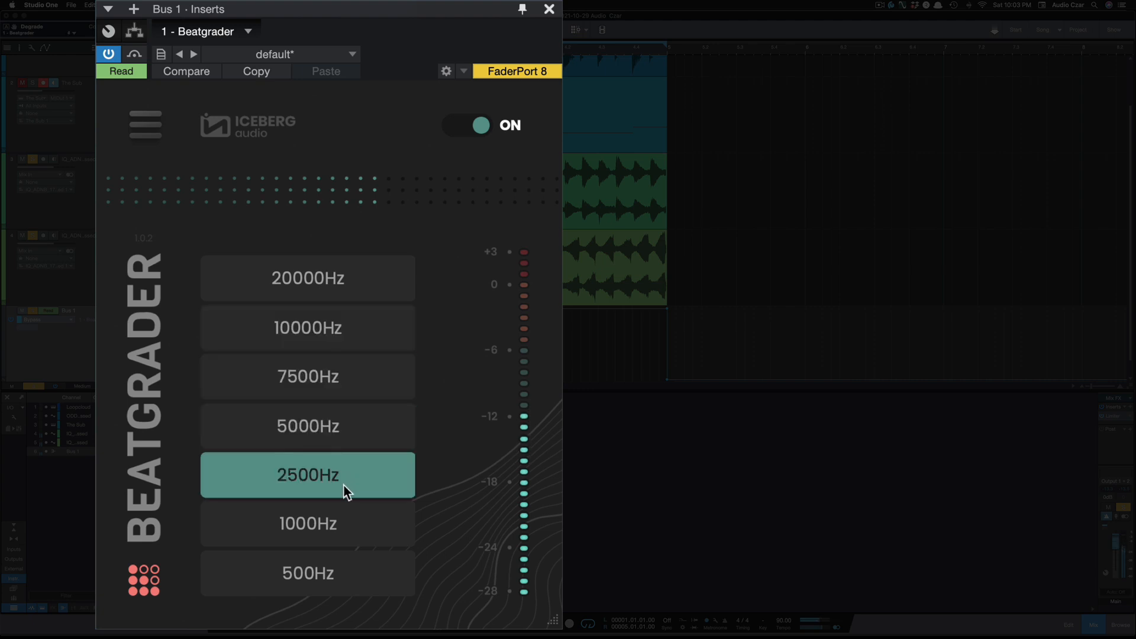
left_click(307, 573)
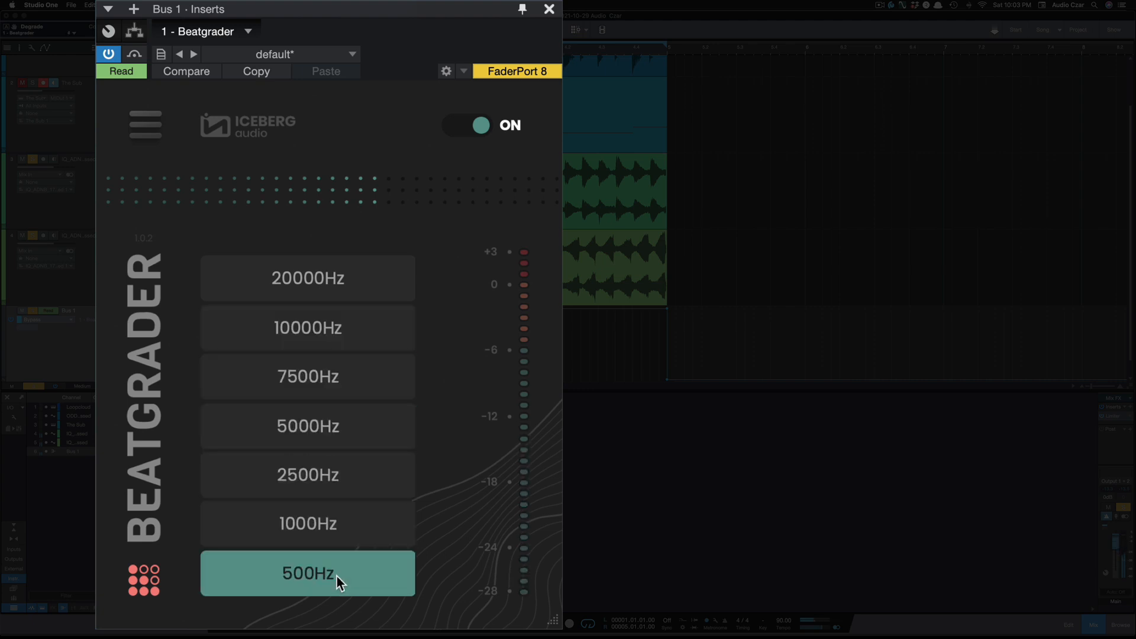
left_click(308, 475)
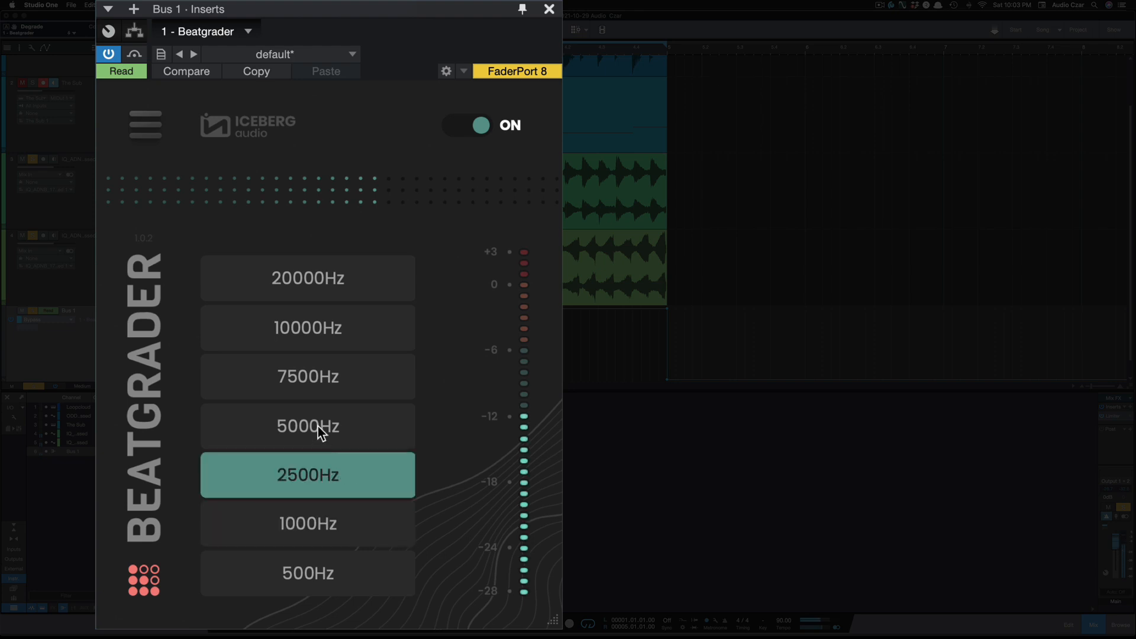
left_click(308, 426)
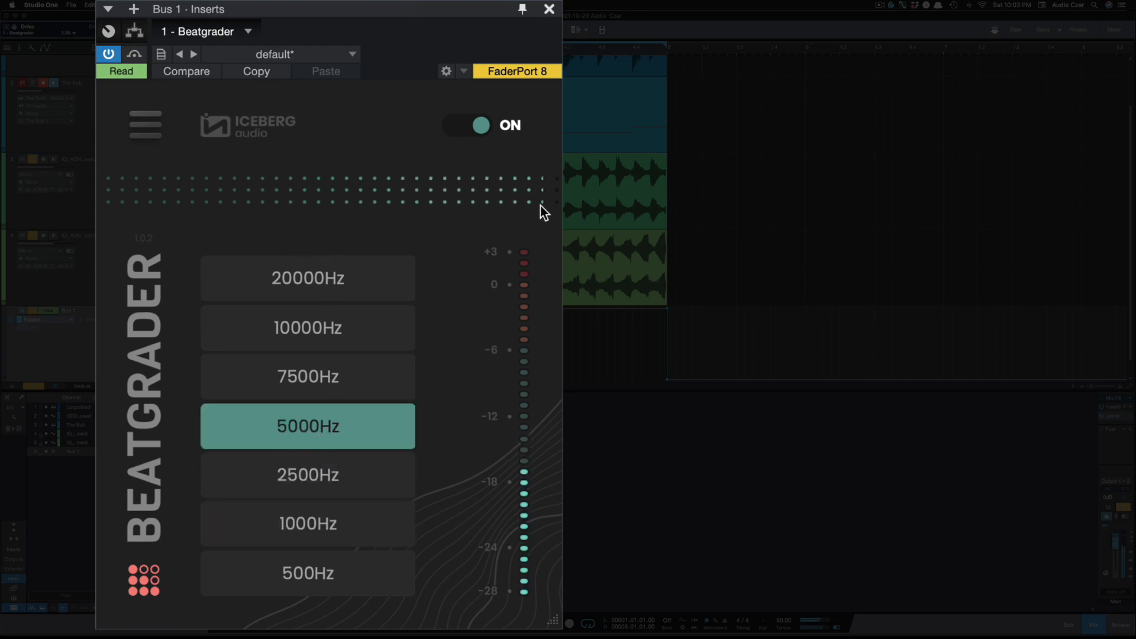
left_click(307, 376)
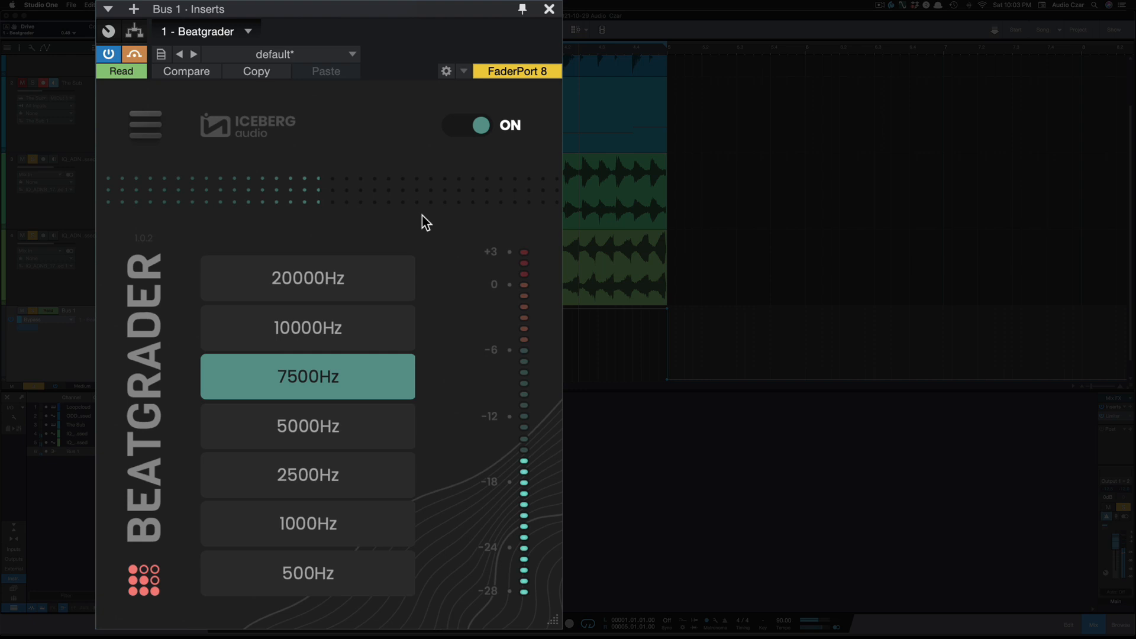
mouse_move(416, 240)
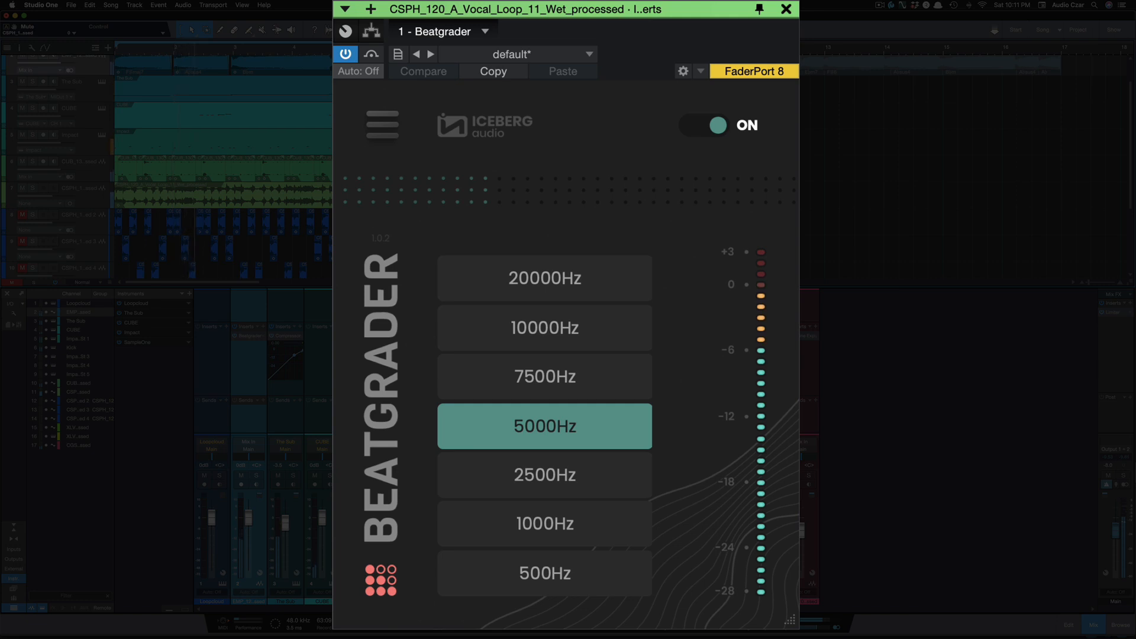
Bypass and re-enable the vocal loop Beatgrader at 5000Hz for an A/B comparison.
left_click(346, 54)
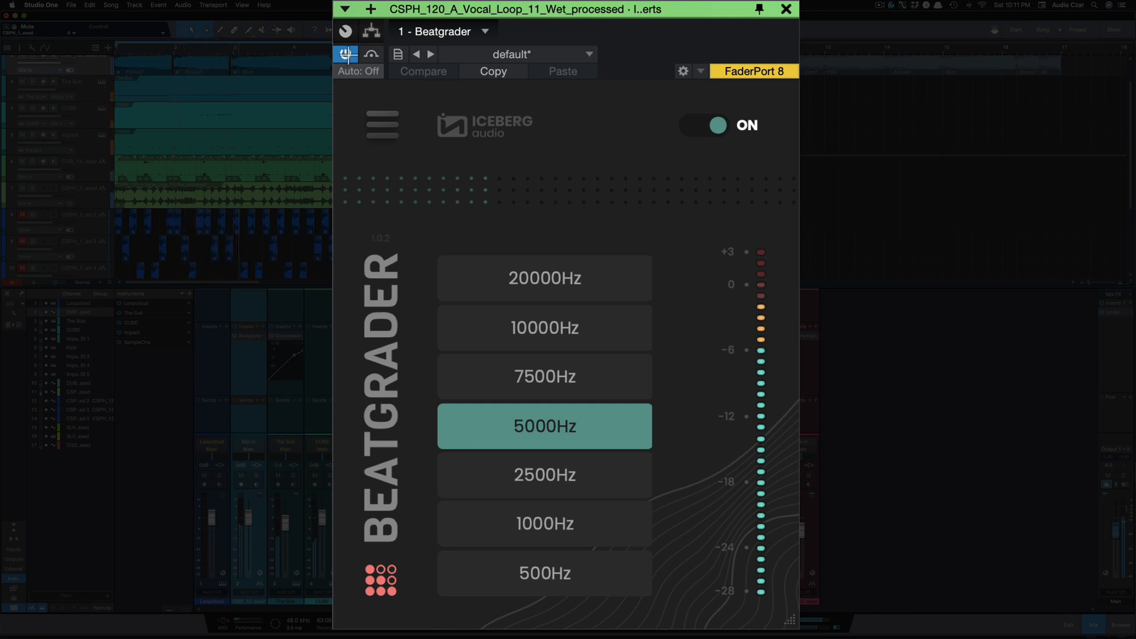
left_click(712, 125)
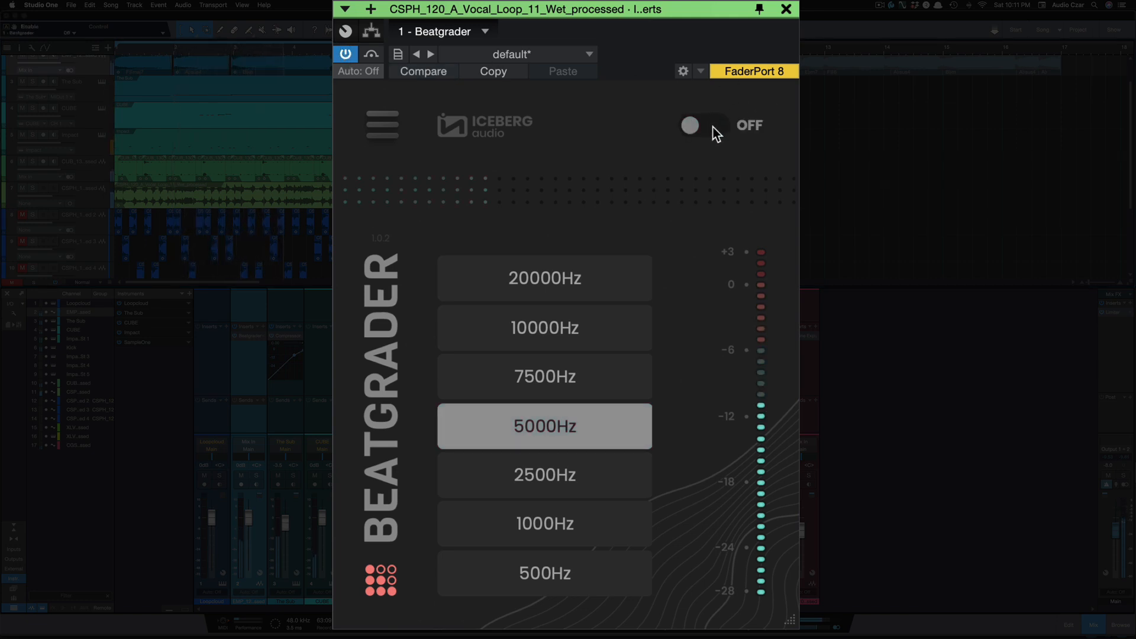
left_click(703, 125)
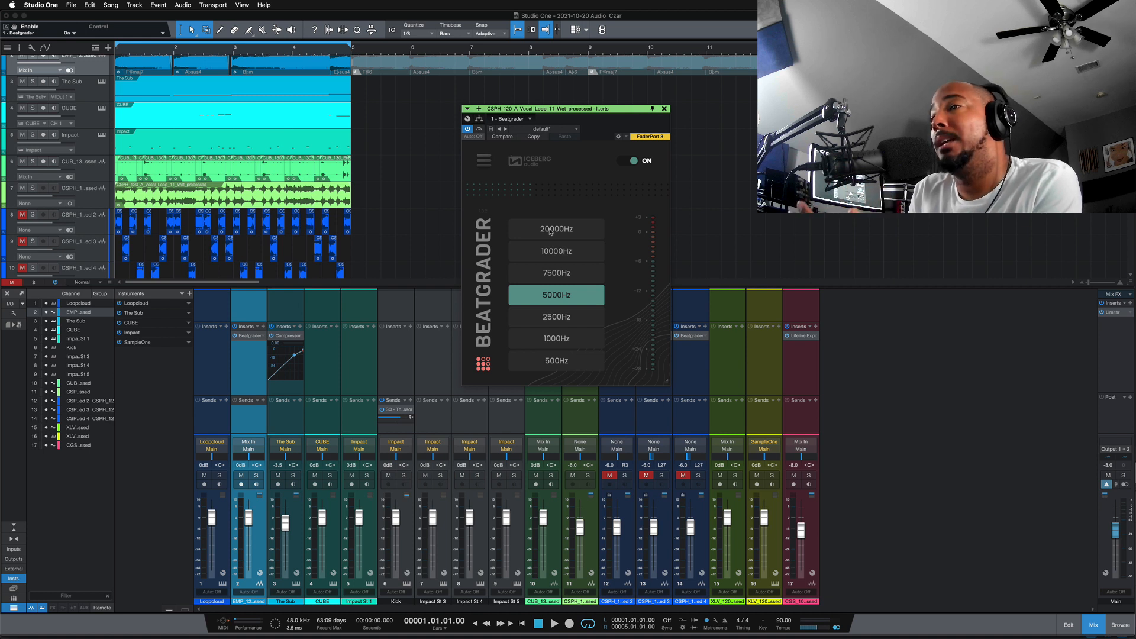
mouse_move(396, 245)
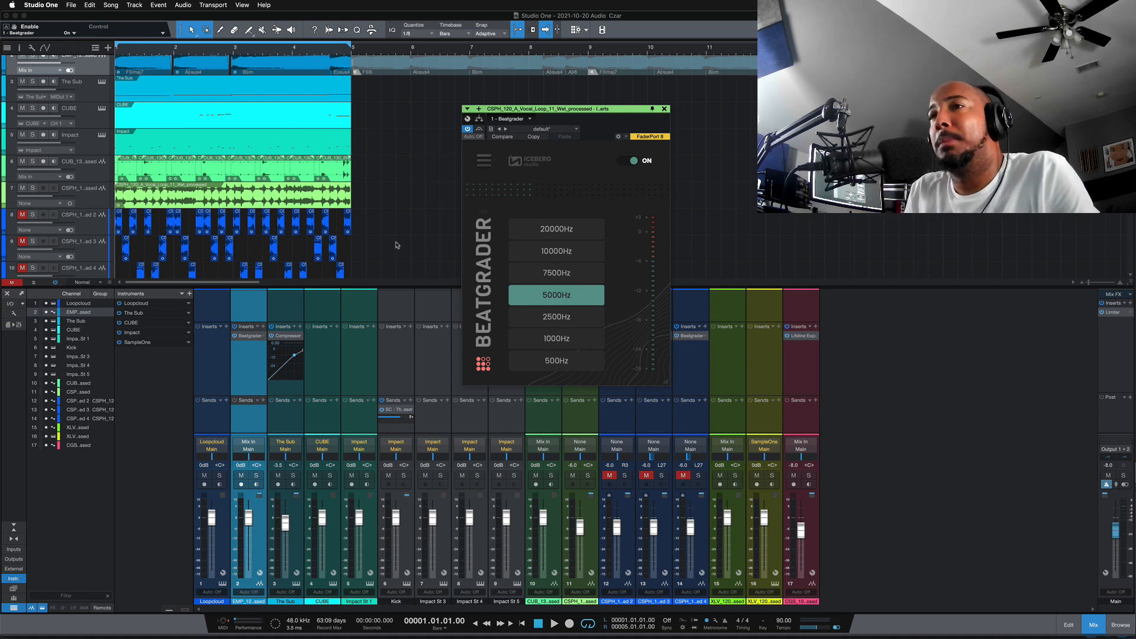
Show the second vocal loop's Beatgrader, set to the 7500Hz band.
left_click(556, 272)
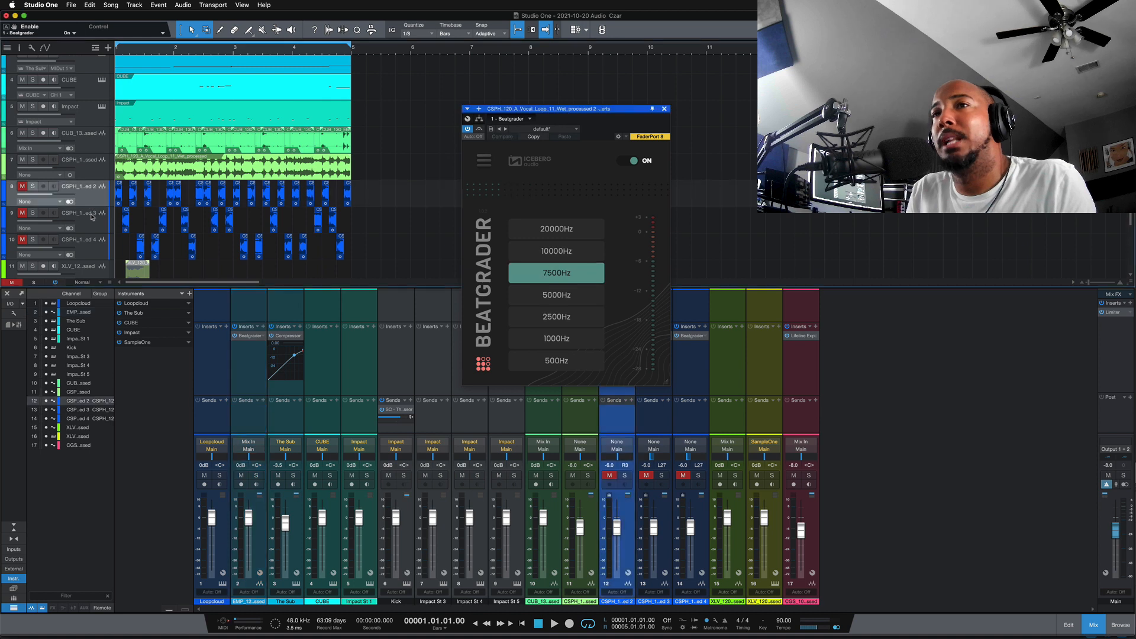